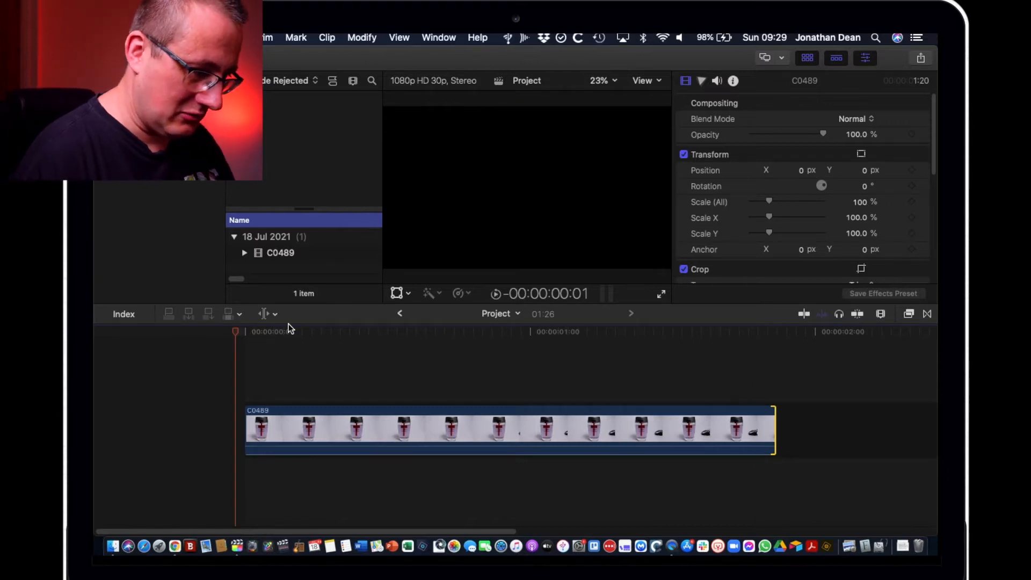
Step: Scrub to frame 25, where the dark object enters, and blade the clip there
{"action": "left_click", "coordinate": [286, 331]}
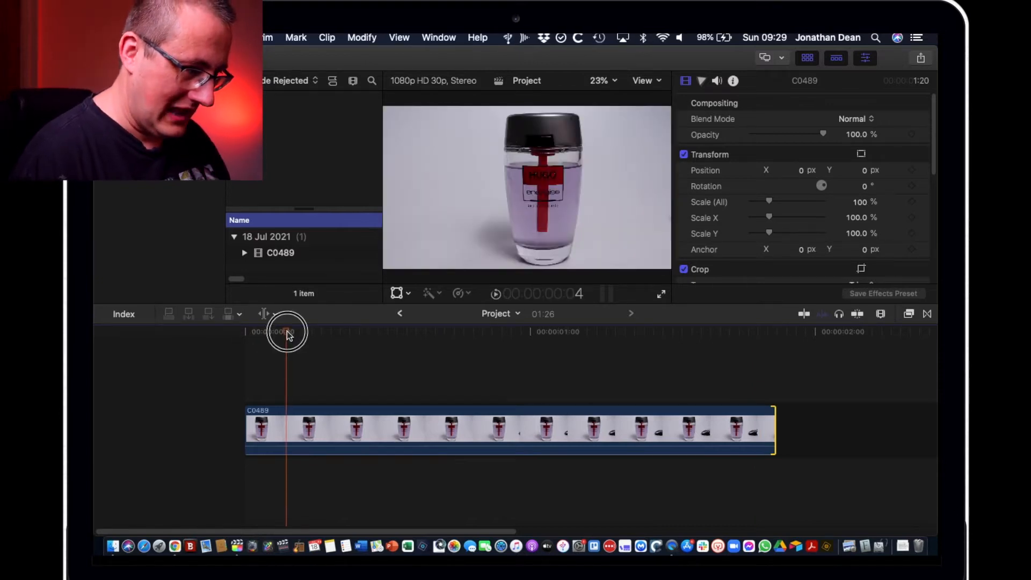
{"action": "left_click_drag", "start_coordinate": [286, 331], "coordinate": [453, 331]}
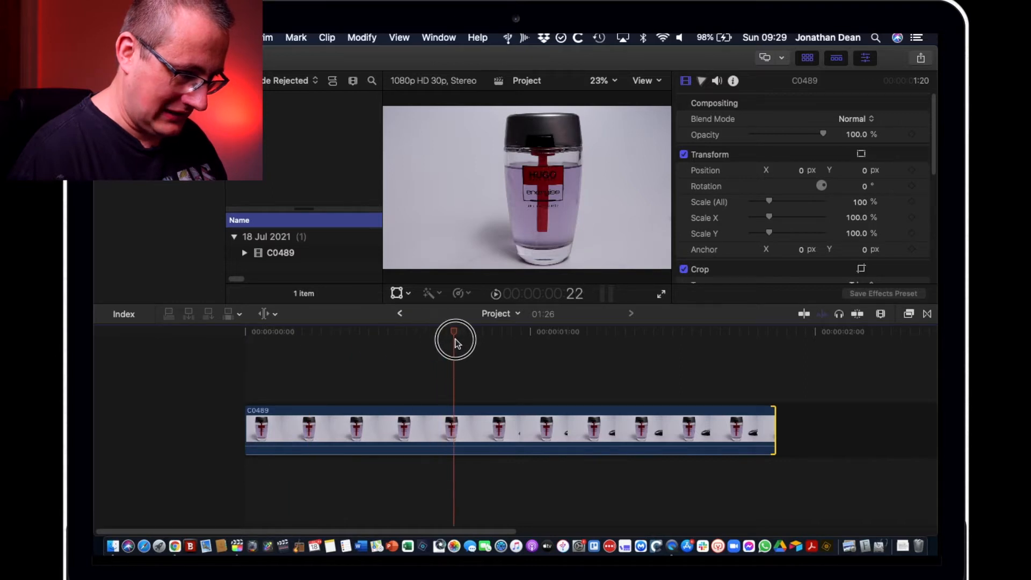
{"action": "left_click_drag", "start_coordinate": [453, 340], "coordinate": [486, 337]}
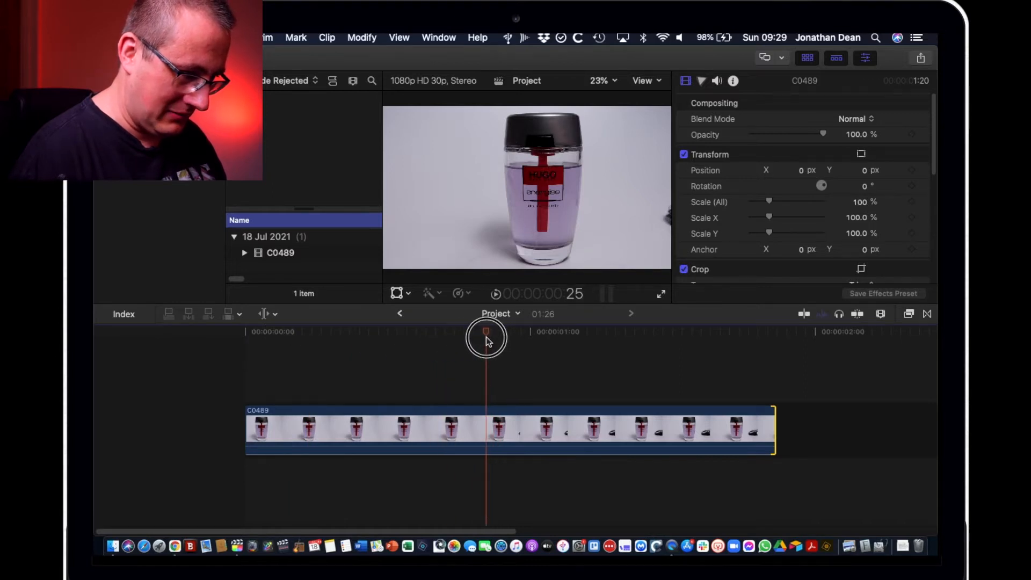
{"action": "left_click", "coordinate": [485, 429]}
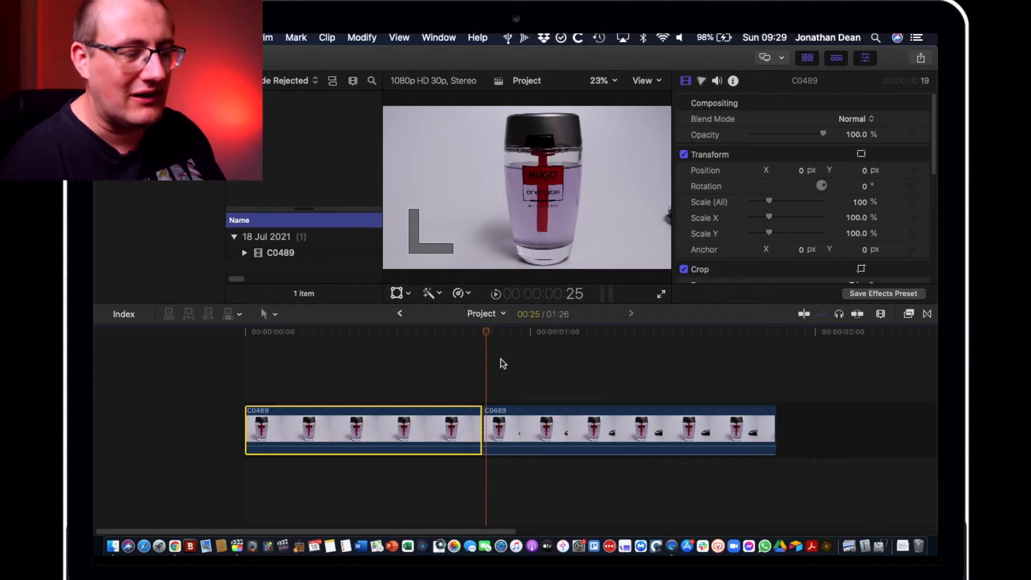
Step: Option-drag a copy of the second clip piece onto a layer above the original
{"action": "left_click", "coordinate": [539, 428]}
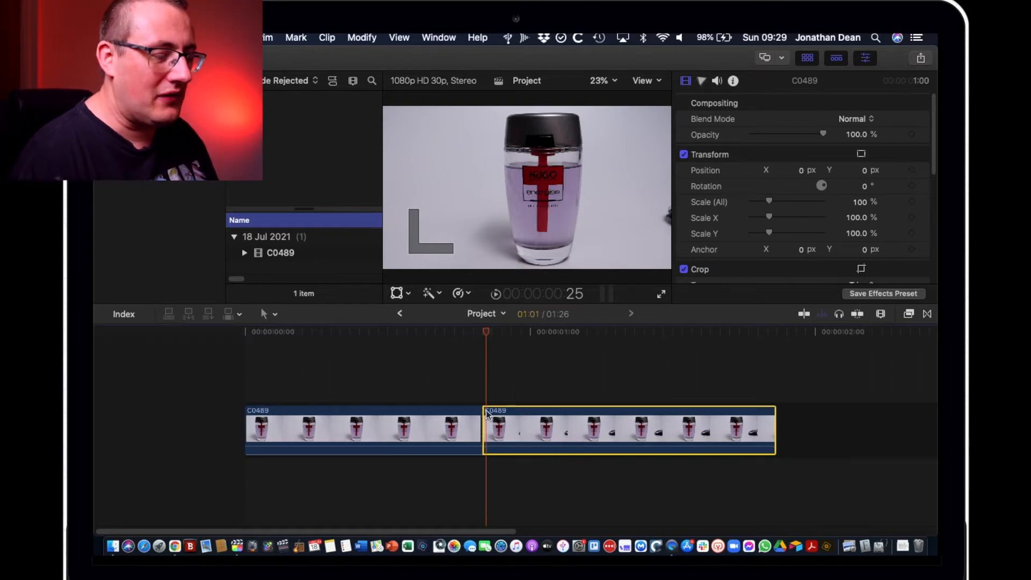
{"action": "mouse_move", "coordinate": [567, 378]}
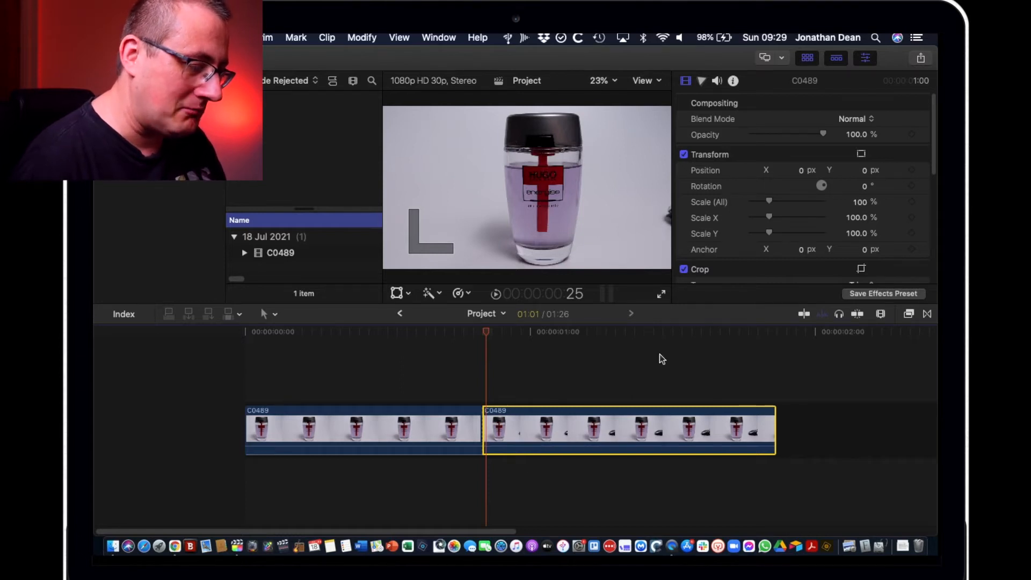
{"action": "key", "text": "alt"}
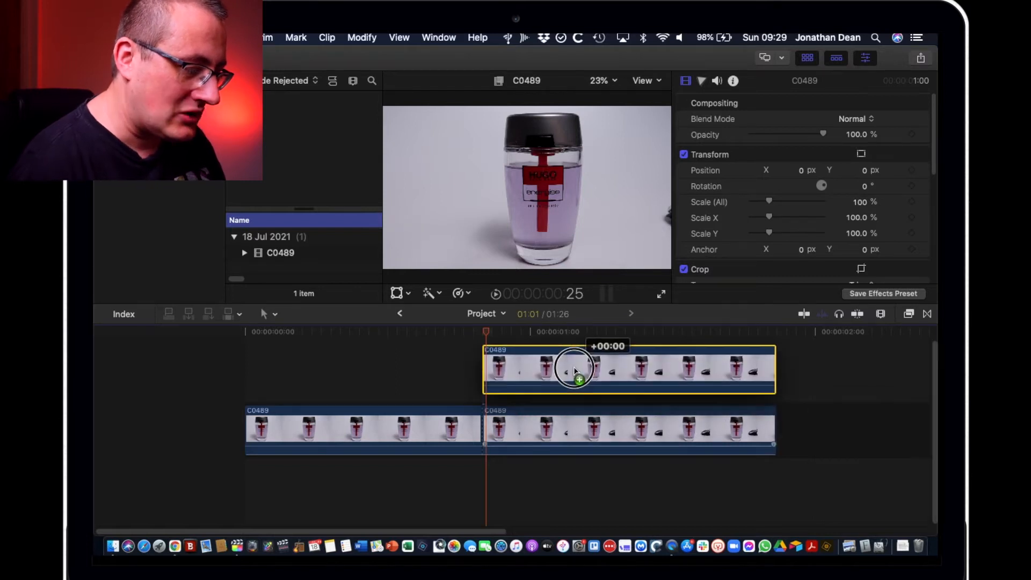
{"action": "left_click", "coordinate": [909, 314]}
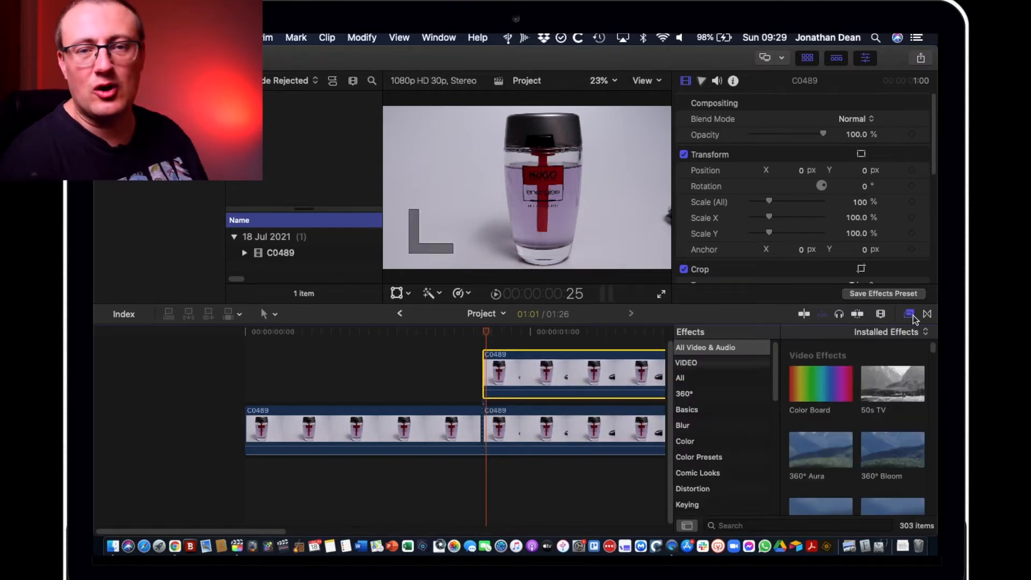
Step: Find Draw Mask in the Effects browser, apply it to the upper duplicate, and hide the browser
{"action": "left_click", "coordinate": [909, 314]}
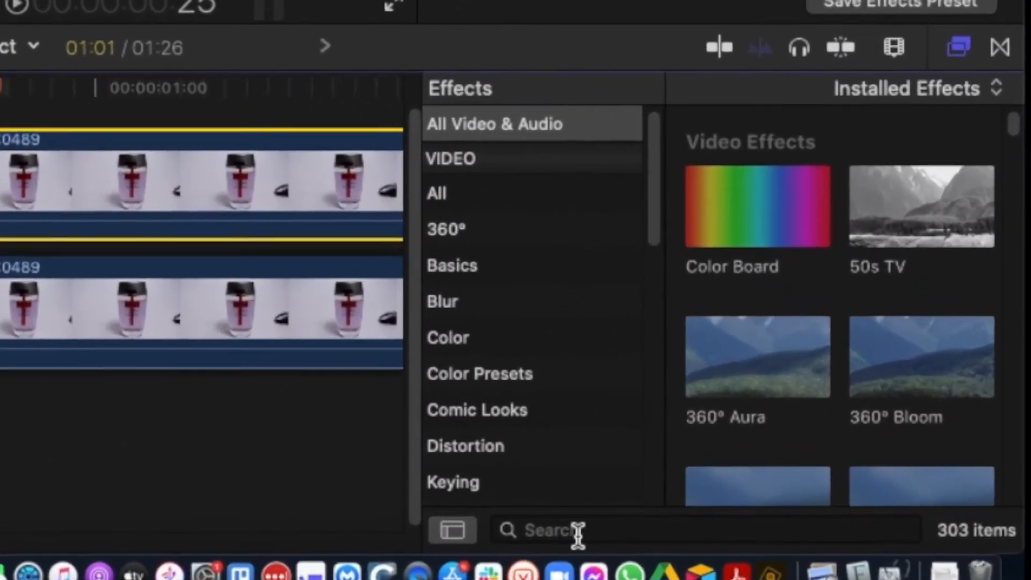
{"action": "type", "text": "c"}
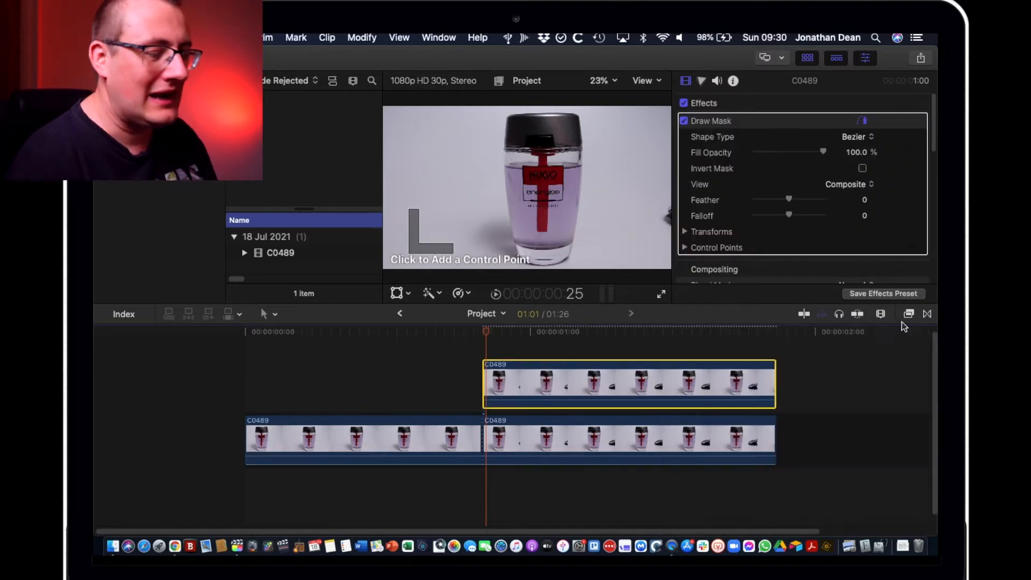
{"action": "left_click", "coordinate": [515, 440]}
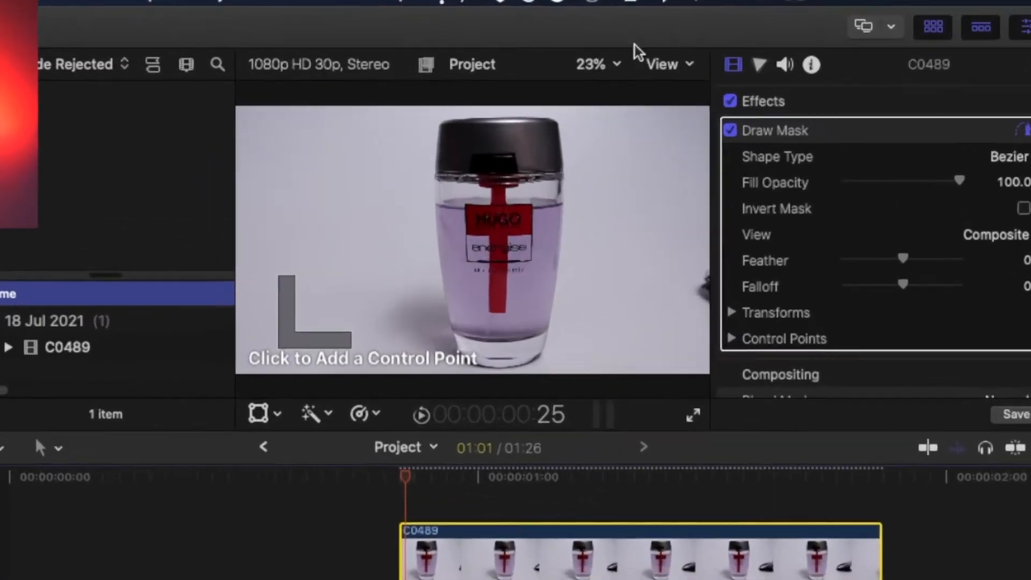
Step: Zoom the viewer out to 12.5% to see beyond the frame edge
{"action": "left_click", "coordinate": [591, 64]}
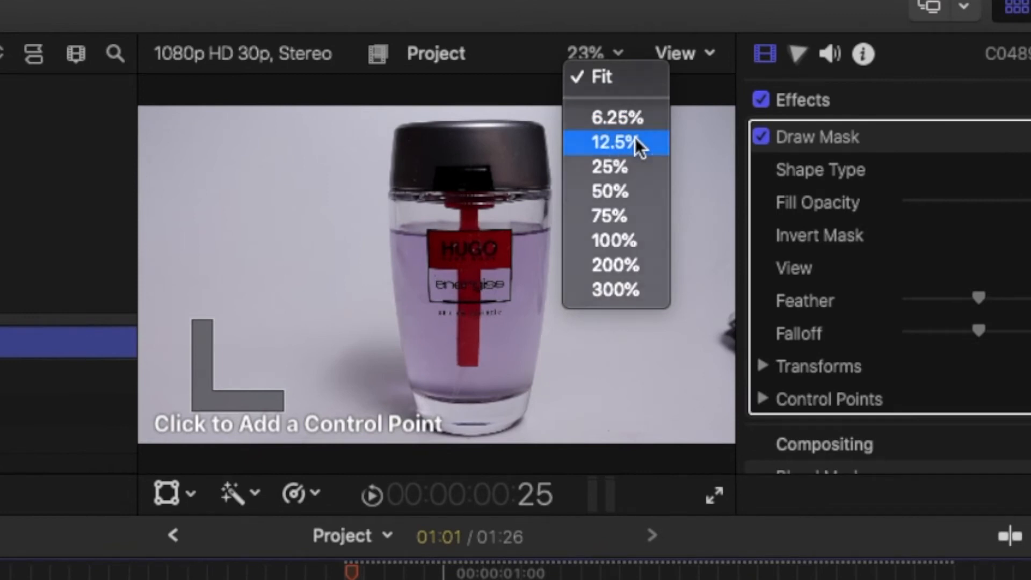
{"action": "left_click", "coordinate": [608, 142]}
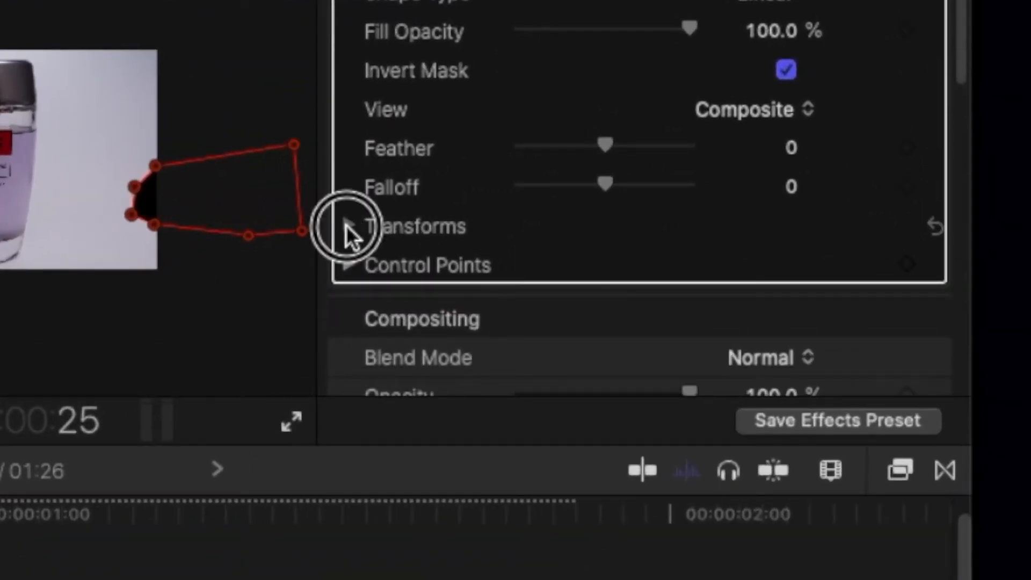
Step: Expand the Draw Mask's Transforms and Control Points sections in the inspector
{"action": "left_click", "coordinate": [349, 226]}
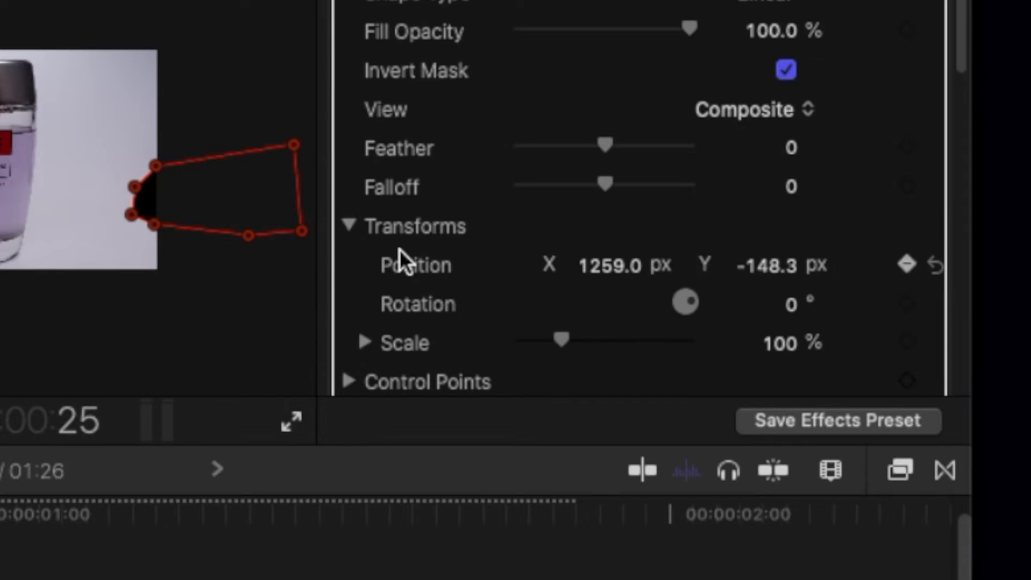
{"action": "scroll", "scroll_direction": "down", "scroll_amount": 3}
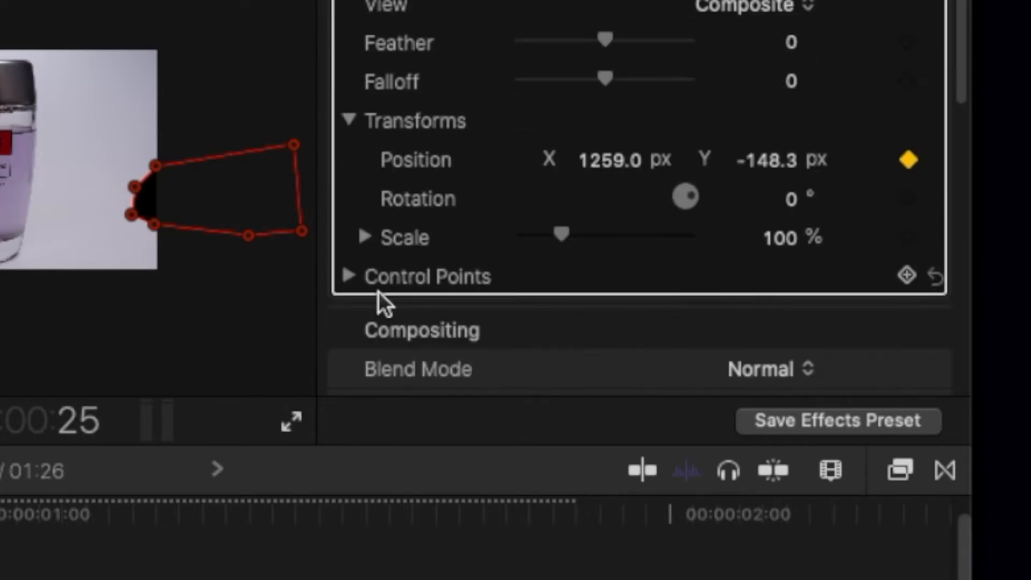
{"action": "left_click", "coordinate": [353, 275]}
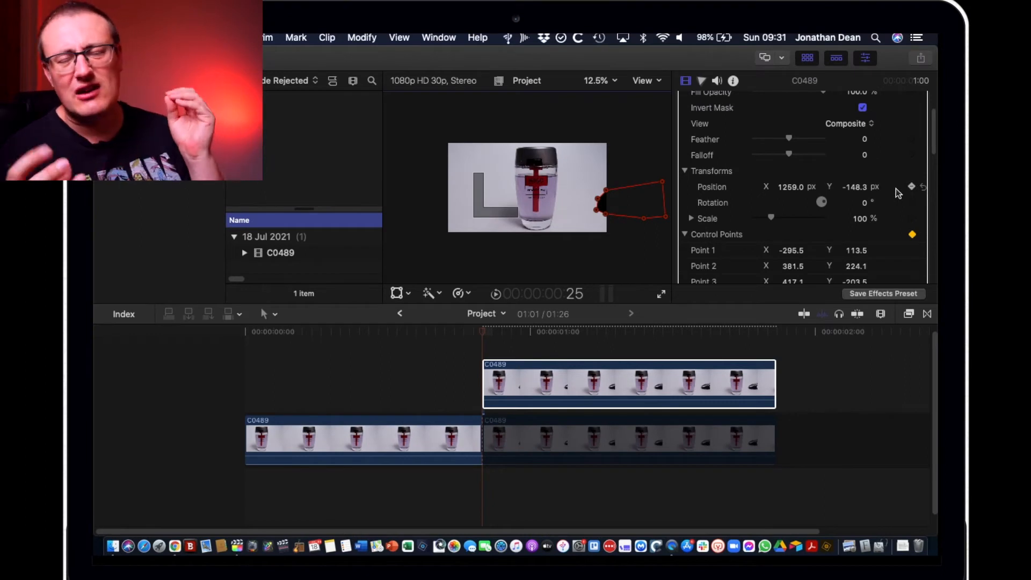
{"action": "mouse_move", "coordinate": [922, 187]}
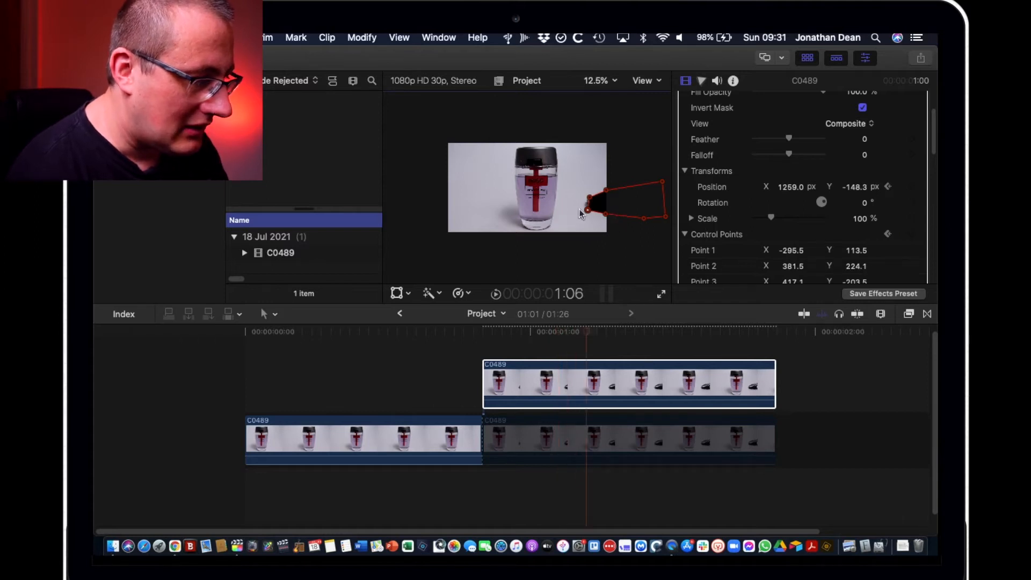
Step: At a later frame, drag the mask points to follow the moving car
{"action": "left_click", "coordinate": [585, 199]}
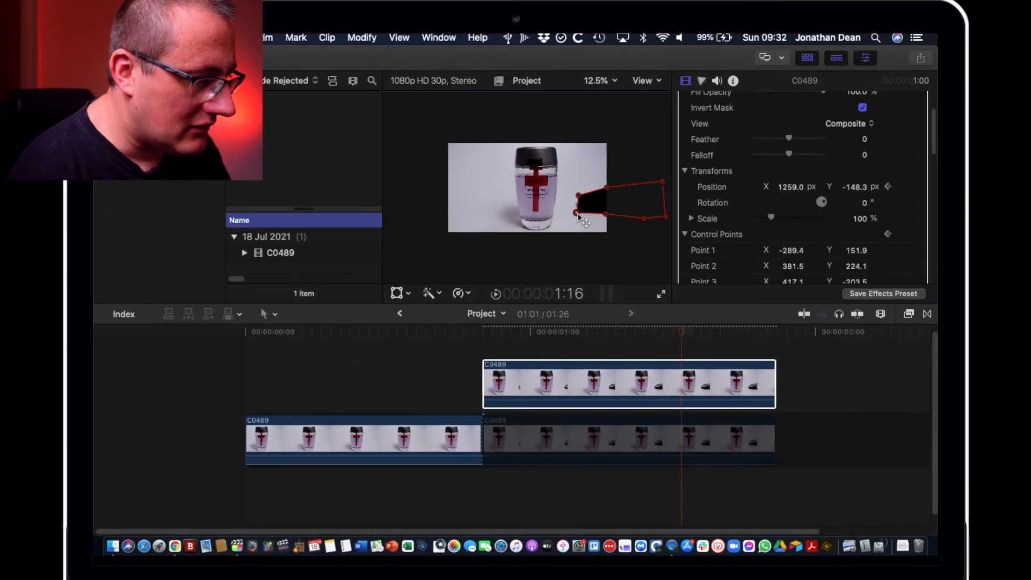
{"action": "left_click_drag", "start_coordinate": [585, 208], "coordinate": [580, 200]}
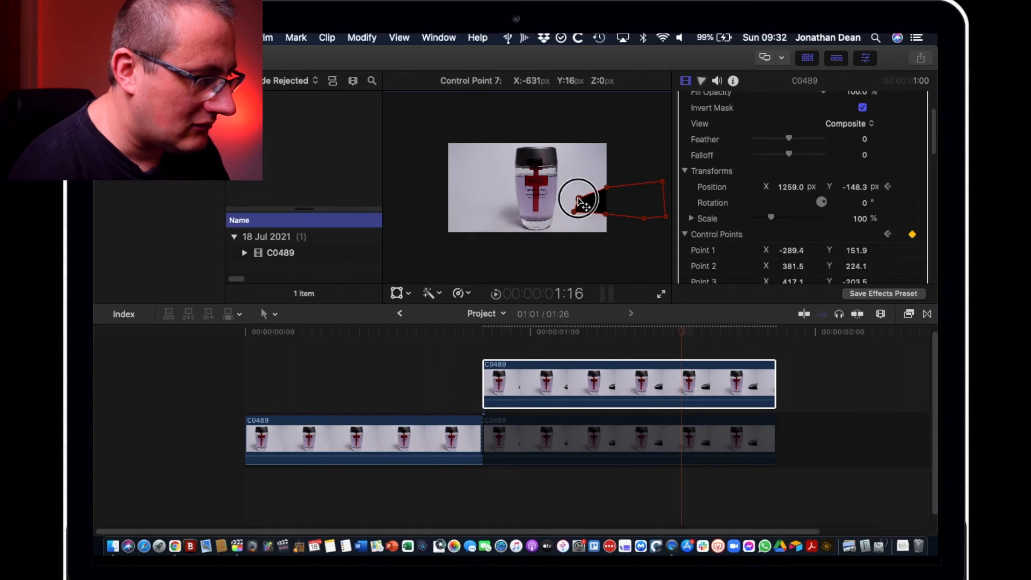
{"action": "left_click", "coordinate": [598, 80]}
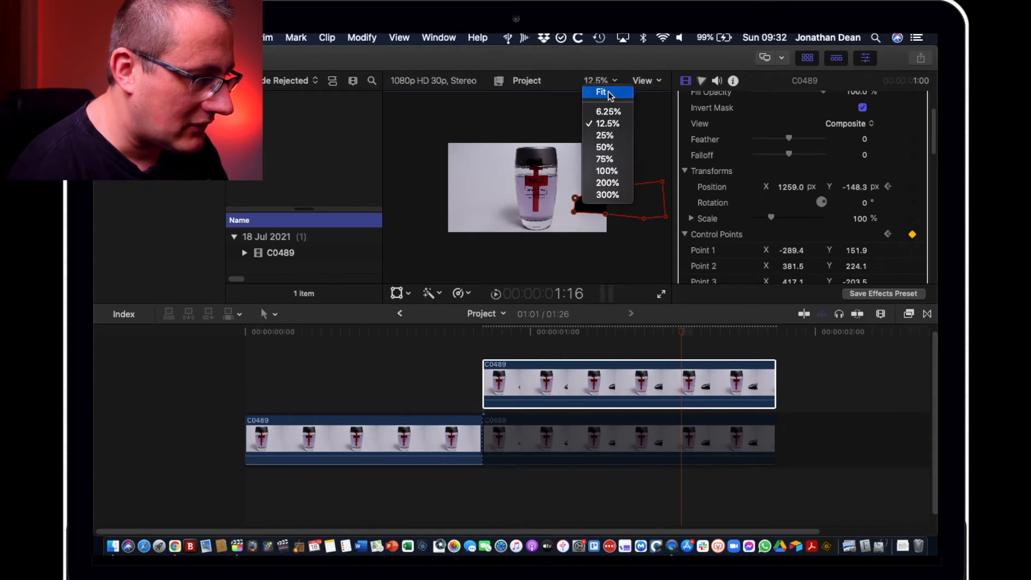
{"action": "left_click", "coordinate": [603, 134]}
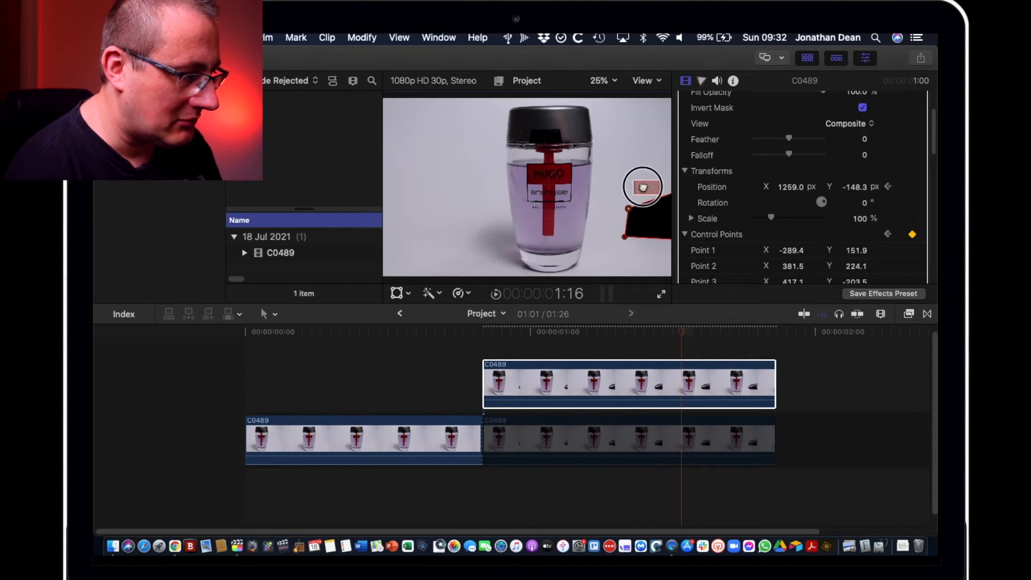
{"action": "left_click_drag", "start_coordinate": [643, 187], "coordinate": [676, 193]}
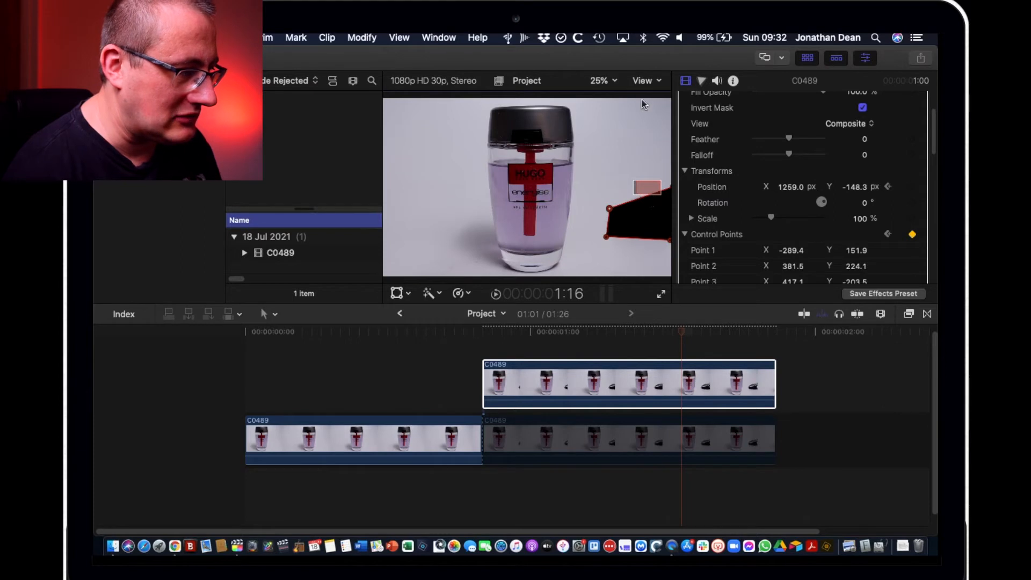
Step: Switch the viewer zoom to Fit, then back to 25%
{"action": "left_click", "coordinate": [601, 80]}
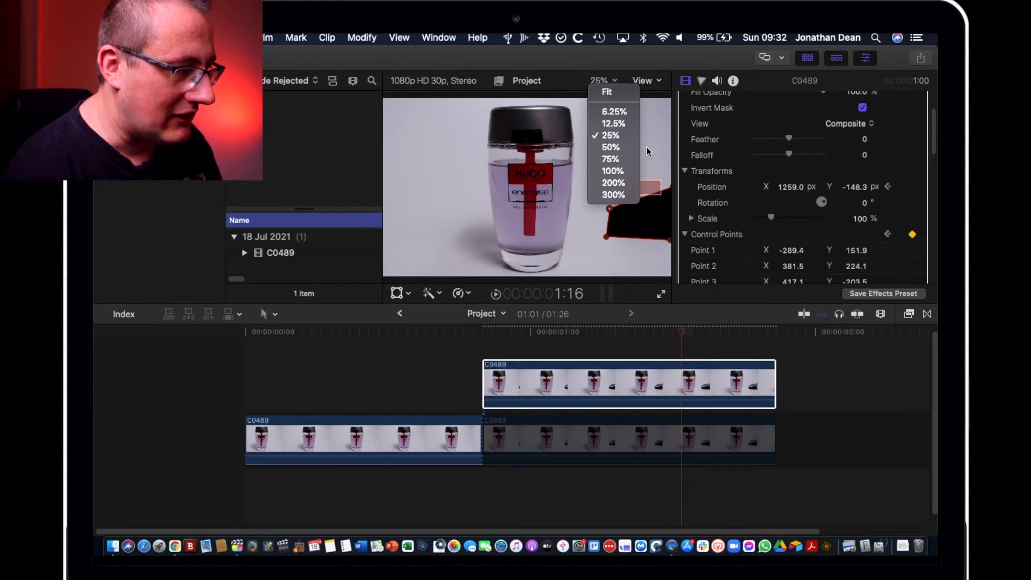
{"action": "left_click", "coordinate": [605, 92]}
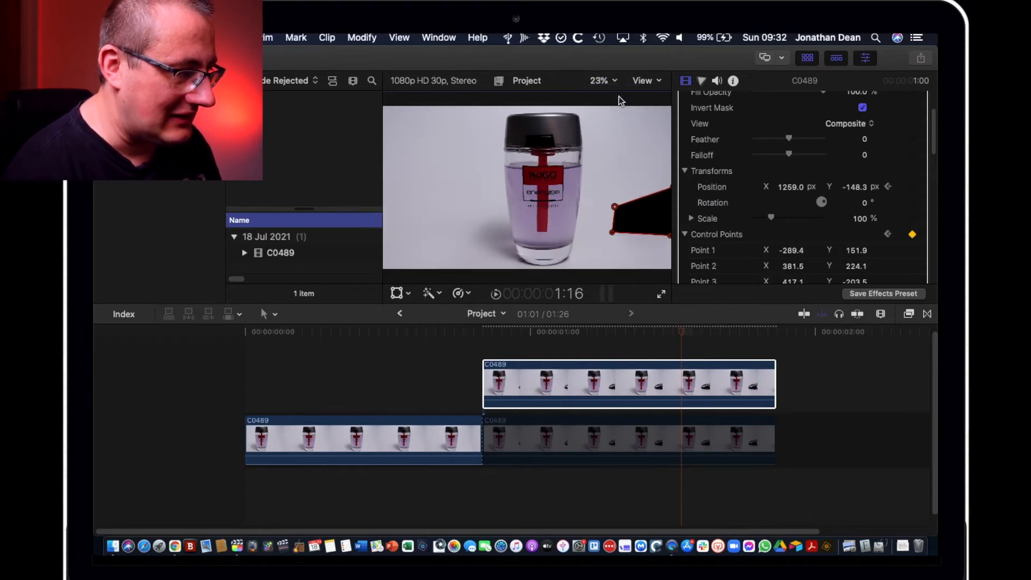
{"action": "left_click", "coordinate": [600, 80]}
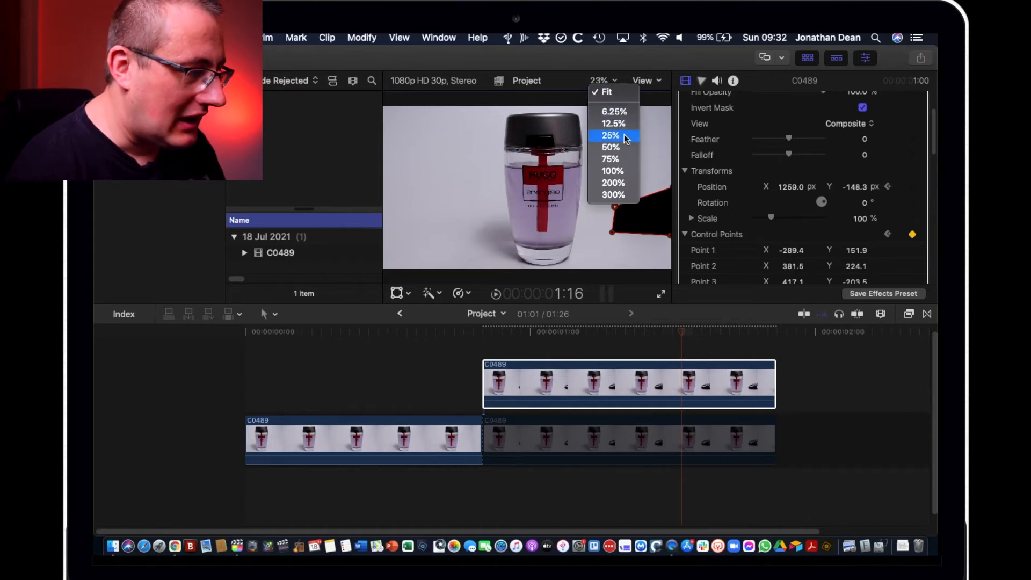
{"action": "left_click", "coordinate": [610, 135]}
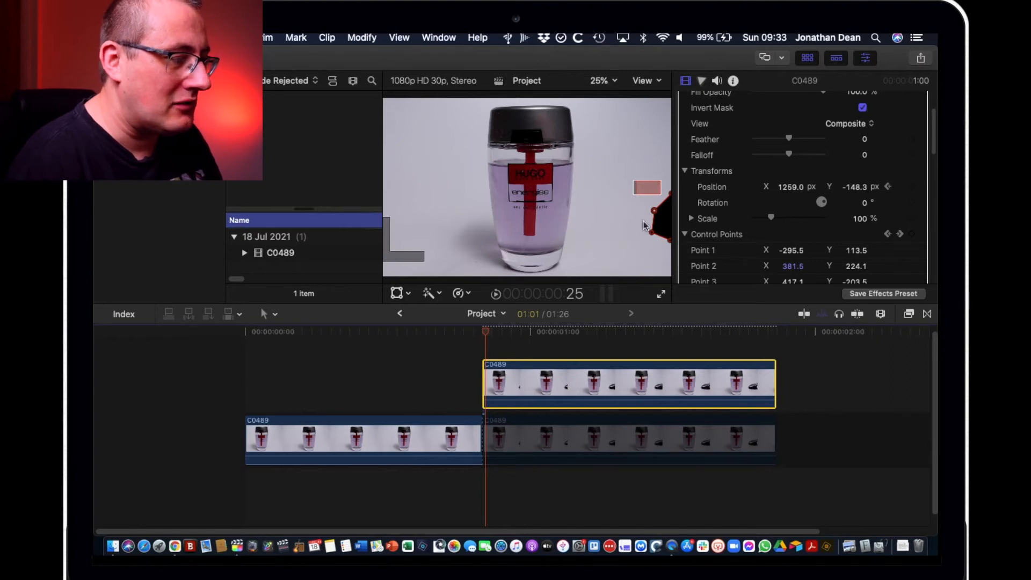
{"action": "left_click", "coordinate": [644, 80]}
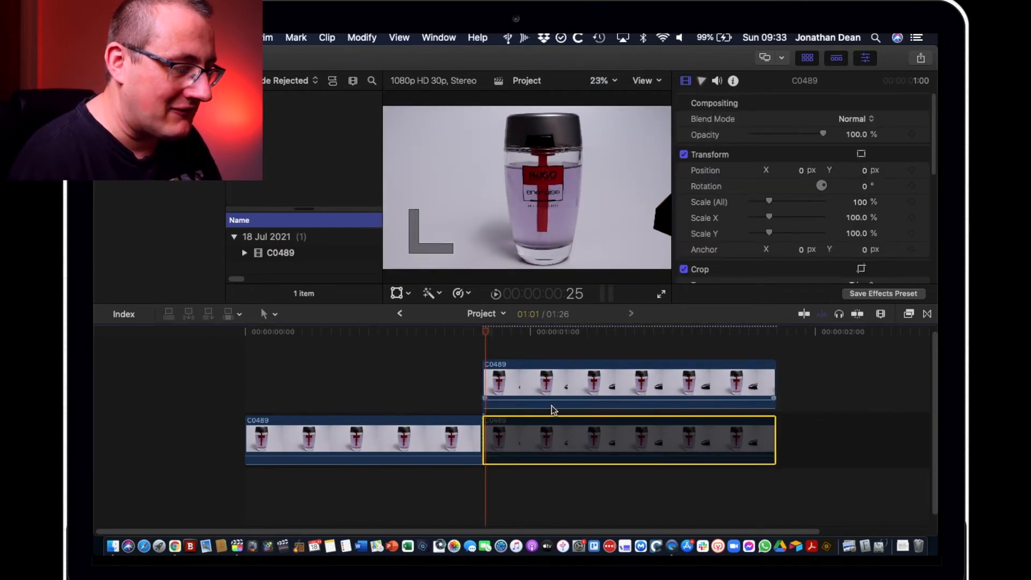
Step: Re-enable the dimmed lower clip copy with V and move the playhead later
{"action": "key", "text": "v"}
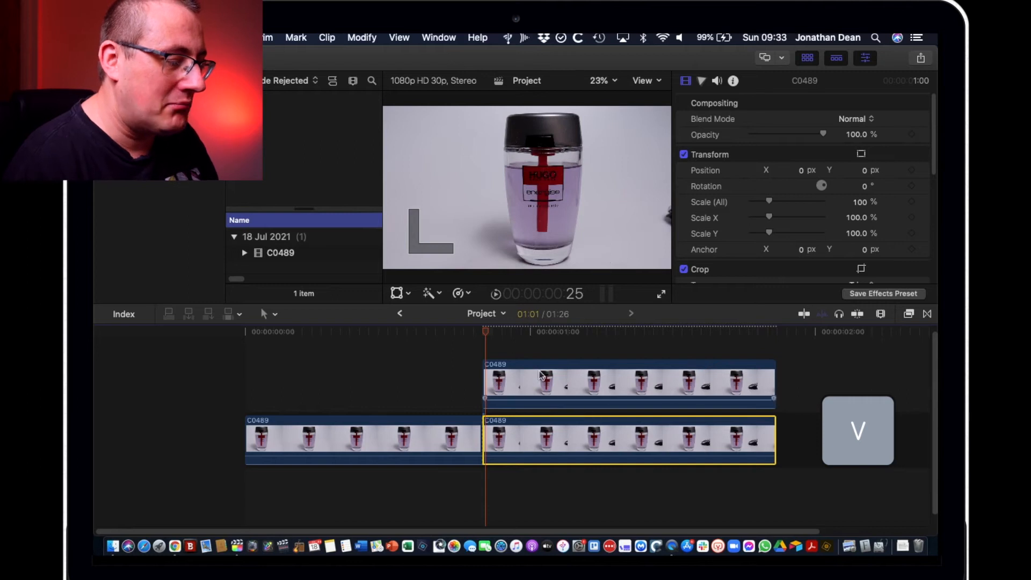
{"action": "left_click", "coordinate": [627, 332]}
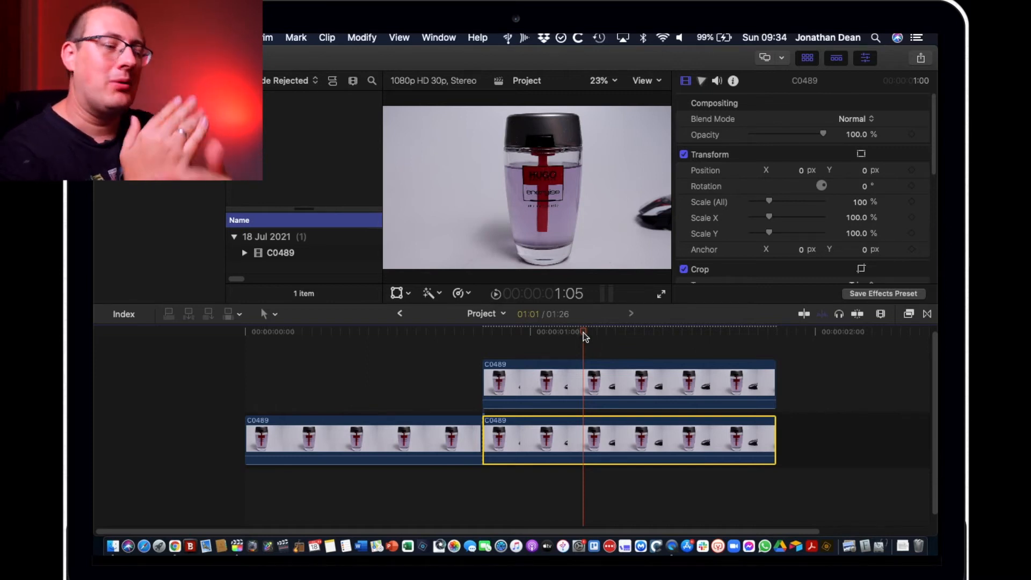
Step: Near the clip's end, shift the lower copy's Position X to 145.4
{"action": "left_click_drag", "start_coordinate": [582, 334], "coordinate": [732, 335]}
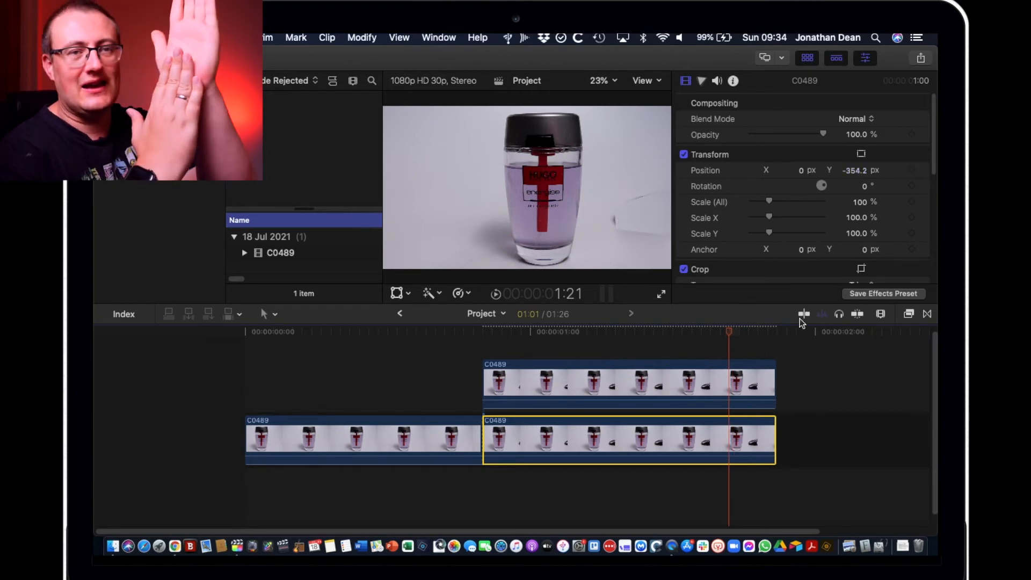
{"action": "mouse_move", "coordinate": [821, 314]}
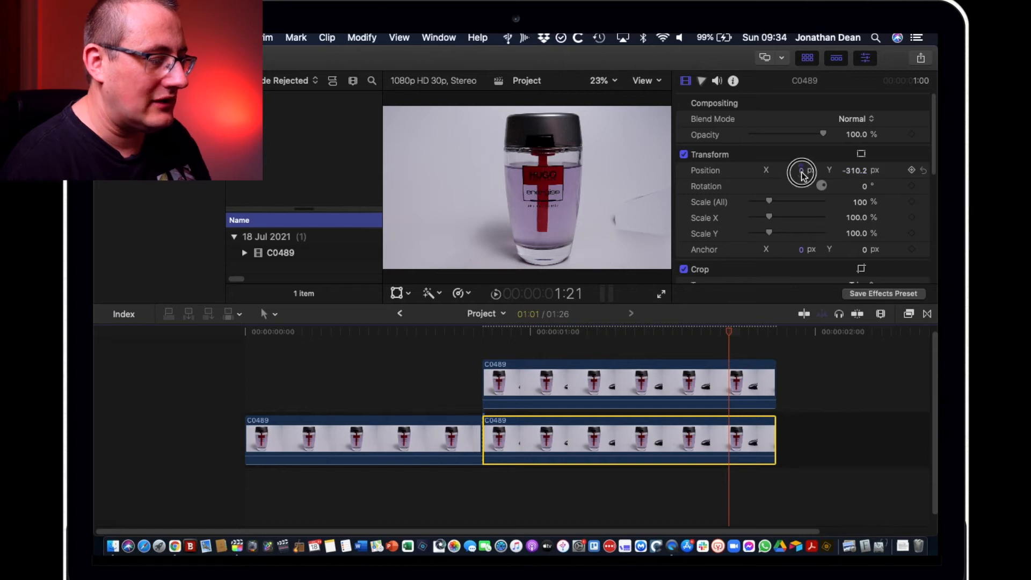
{"action": "left_click_drag", "start_coordinate": [801, 170], "coordinate": [794, 170]}
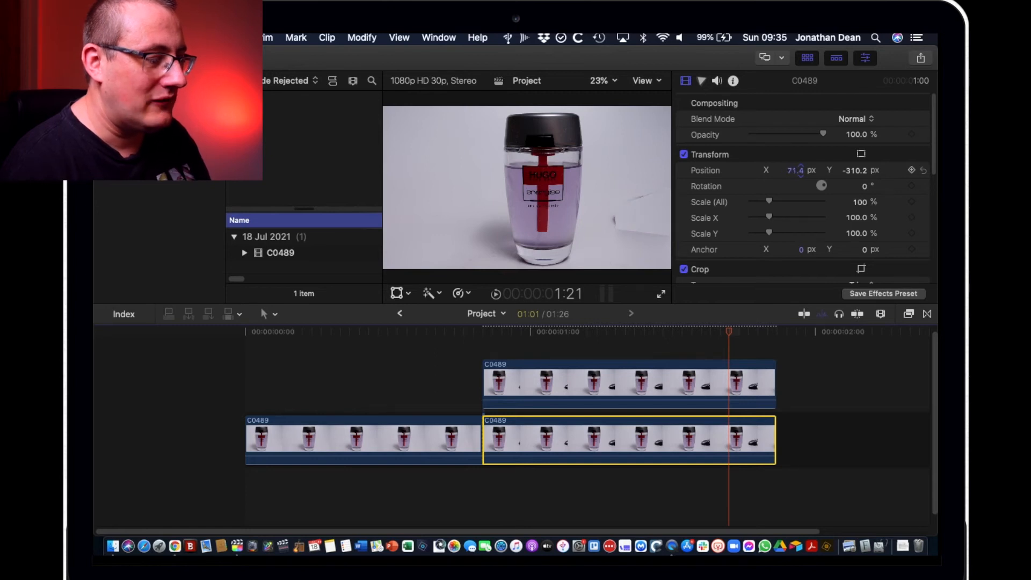
{"action": "left_click_drag", "start_coordinate": [792, 170], "coordinate": [841, 171]}
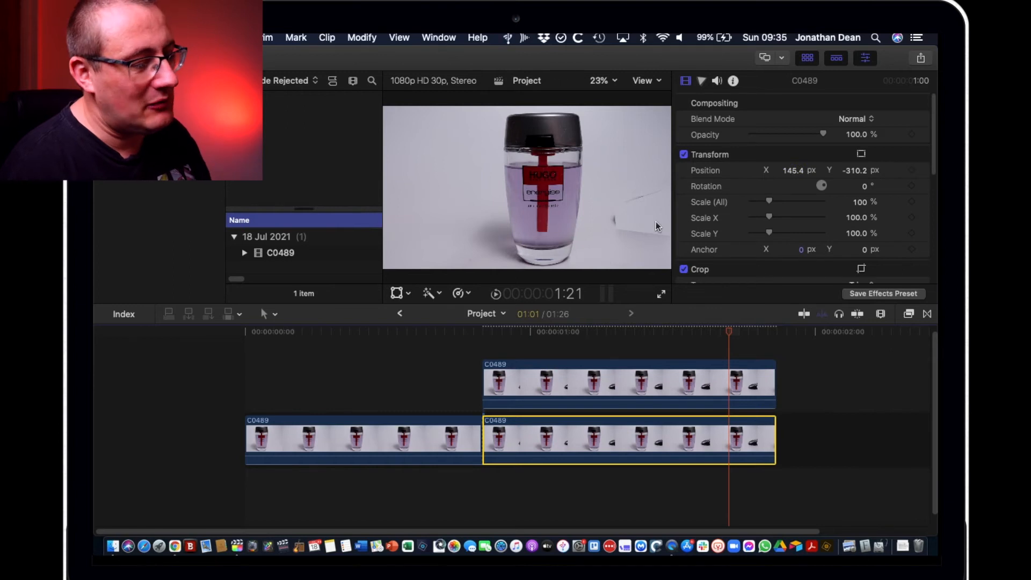
{"action": "mouse_move", "coordinate": [678, 362]}
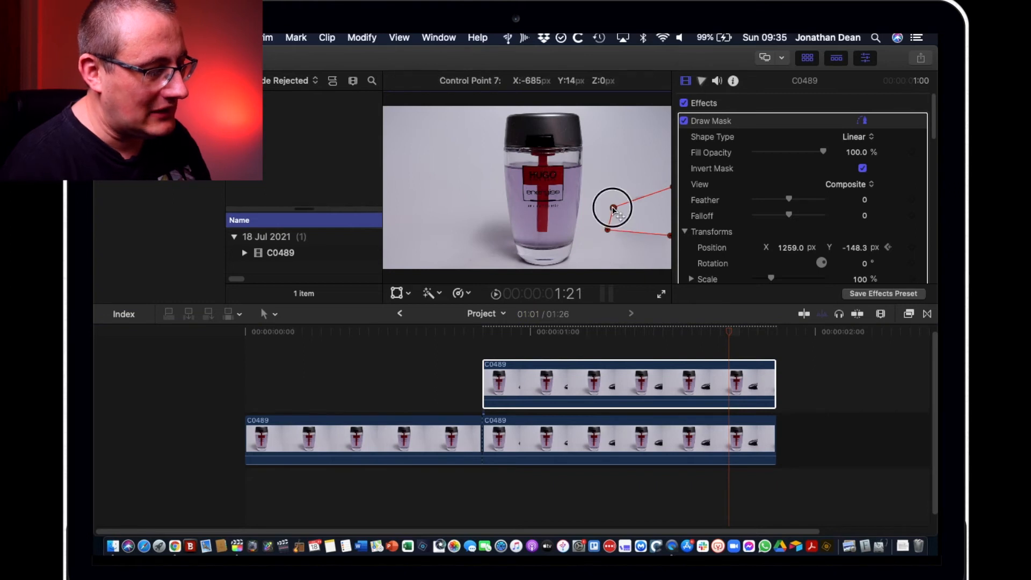
Step: Drag two mask corners to wrap more closely around the car
{"action": "left_click_drag", "start_coordinate": [612, 207], "coordinate": [671, 240]}
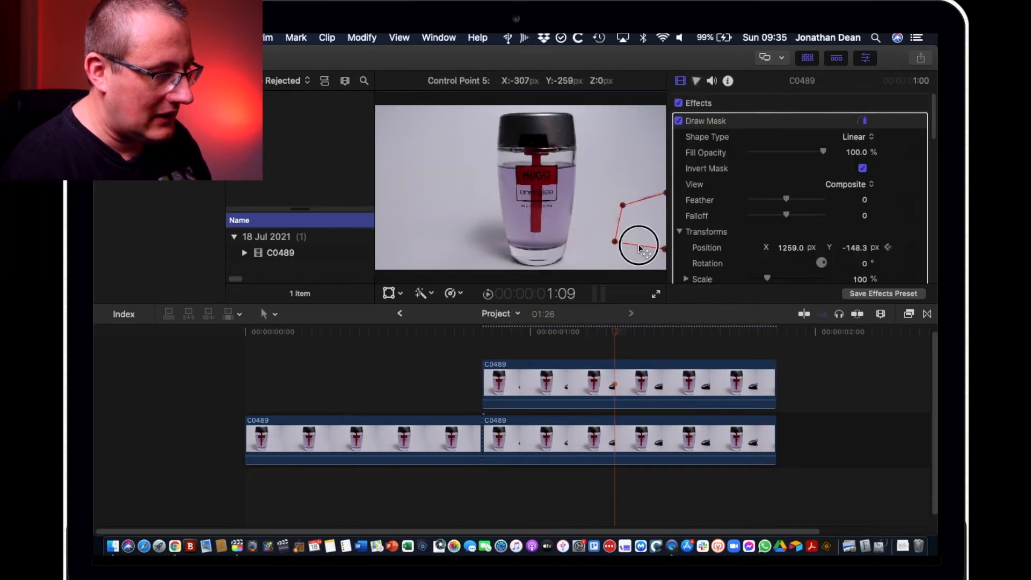
{"action": "left_click_drag", "start_coordinate": [638, 245], "coordinate": [614, 197]}
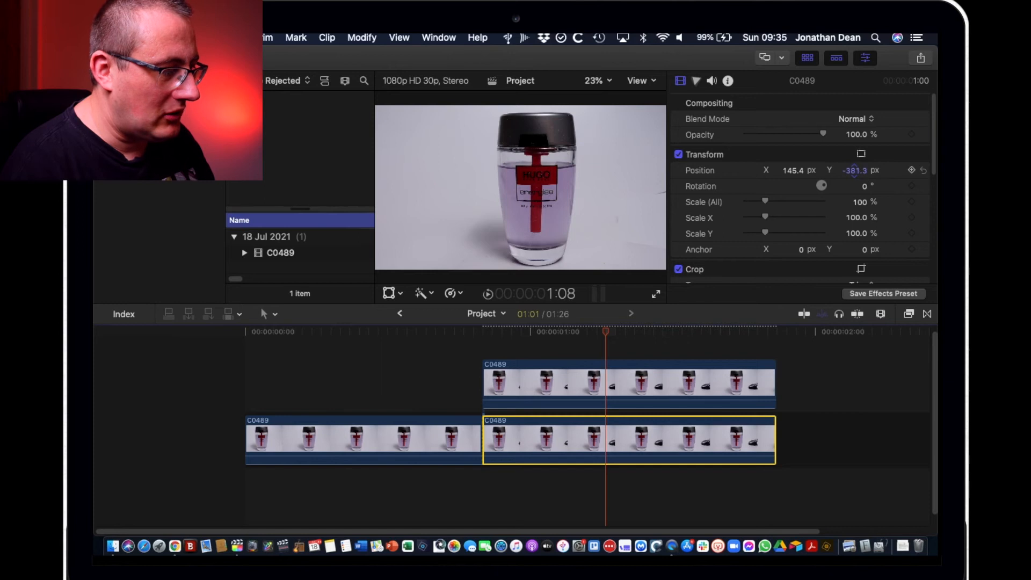
Step: Select the upper clip and drag the mask along to follow the car
{"action": "scroll", "scroll_direction": "down", "scroll_amount": 3}
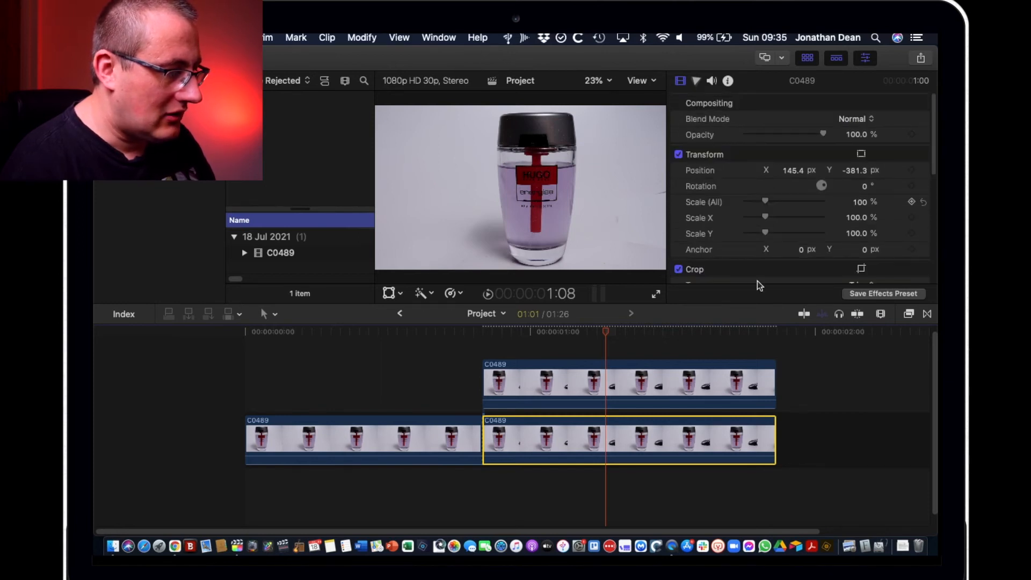
{"action": "left_click", "coordinate": [627, 385]}
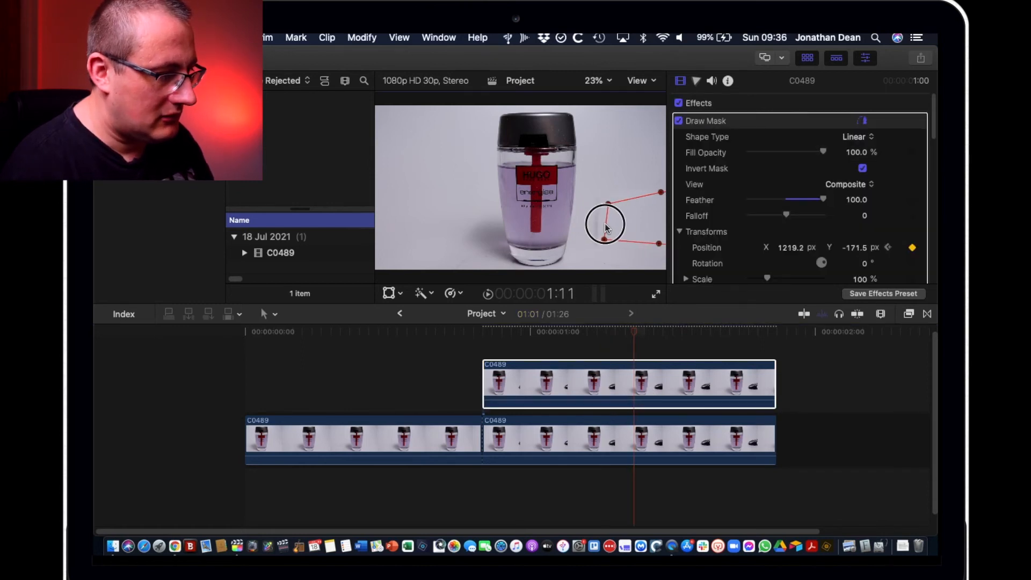
{"action": "left_click_drag", "start_coordinate": [606, 225], "coordinate": [611, 228]}
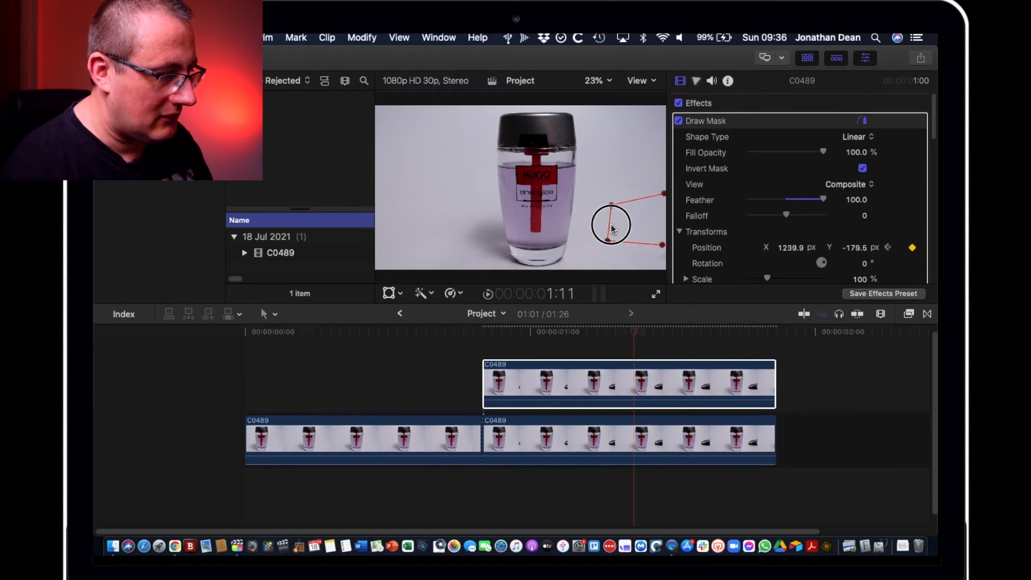
{"action": "left_click_drag", "start_coordinate": [612, 227], "coordinate": [614, 202]}
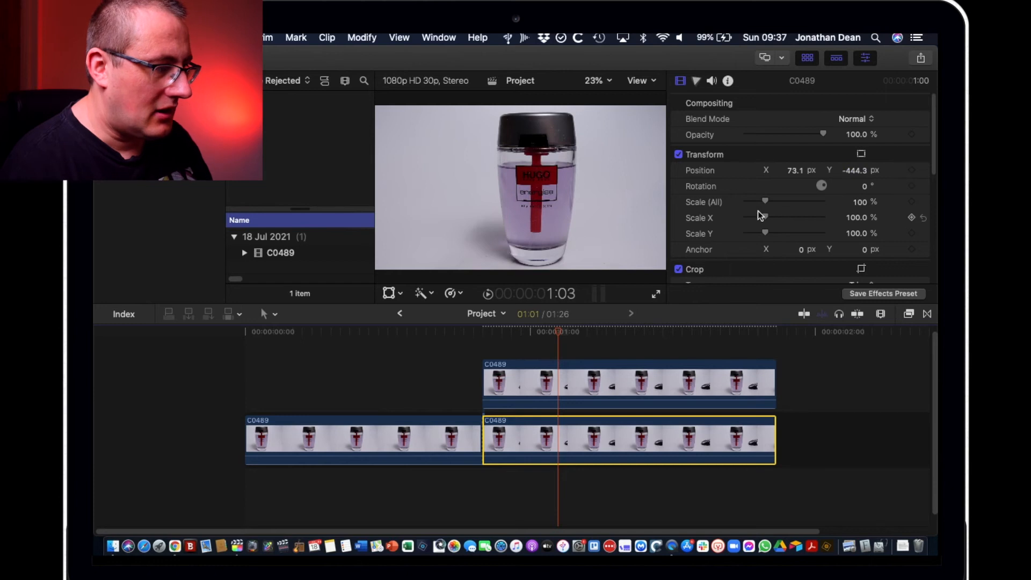
Step: Scale the lower copy to 176% and shift its Position X to -101.5
{"action": "left_click_drag", "start_coordinate": [764, 202], "coordinate": [768, 202]}
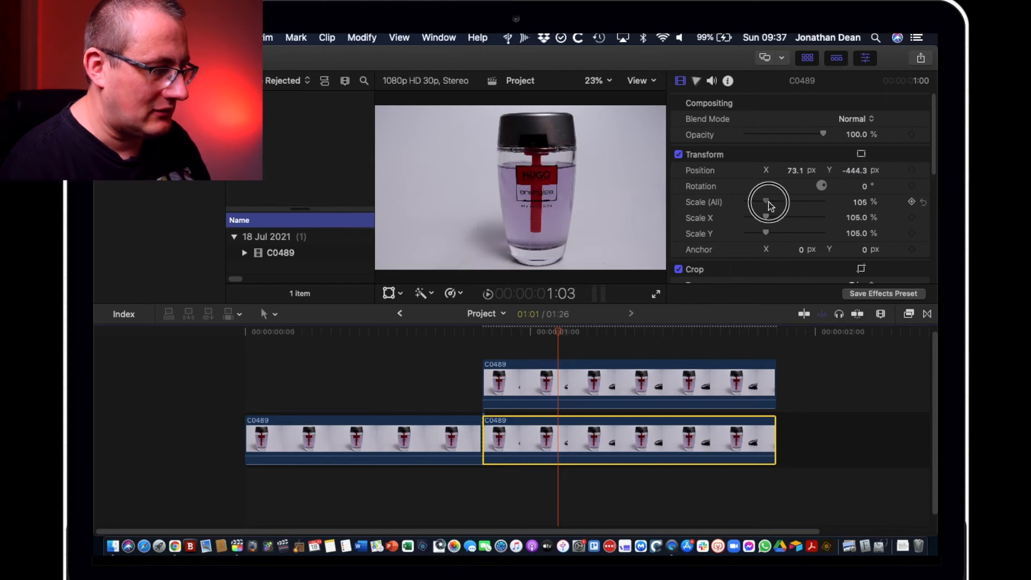
{"action": "left_click_drag", "start_coordinate": [764, 202], "coordinate": [774, 202]}
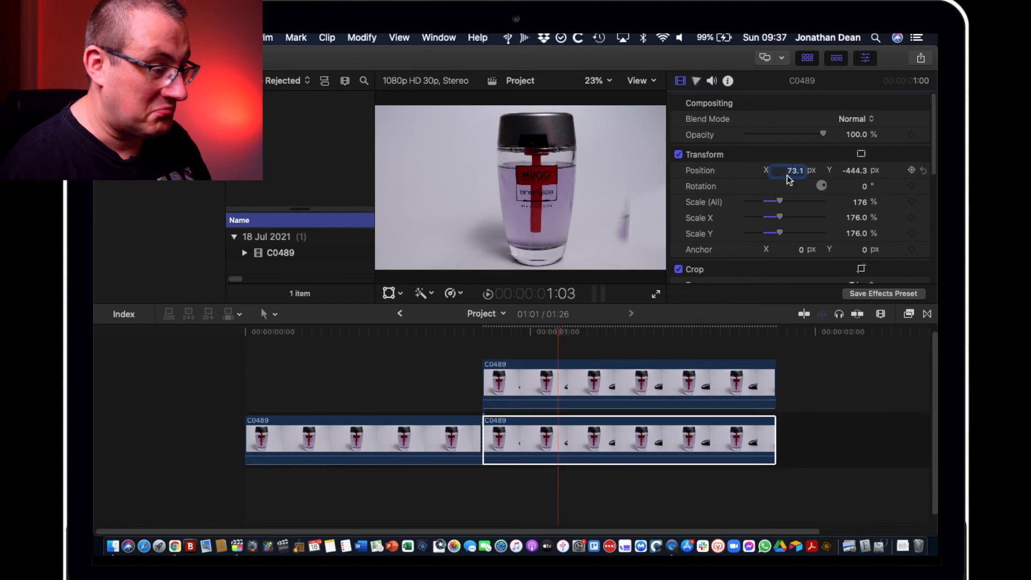
{"action": "left_click_drag", "start_coordinate": [793, 170], "coordinate": [793, 170]}
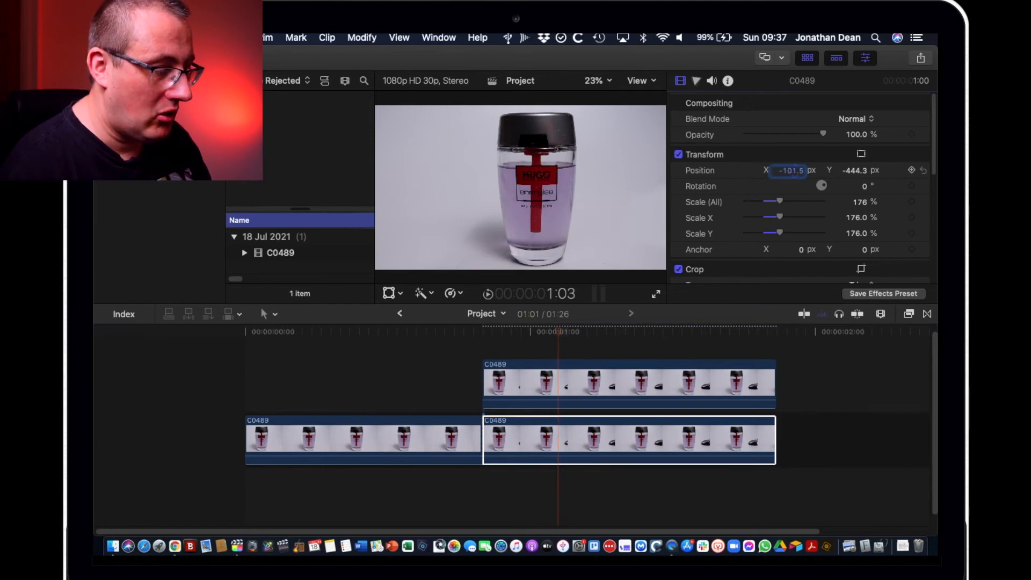